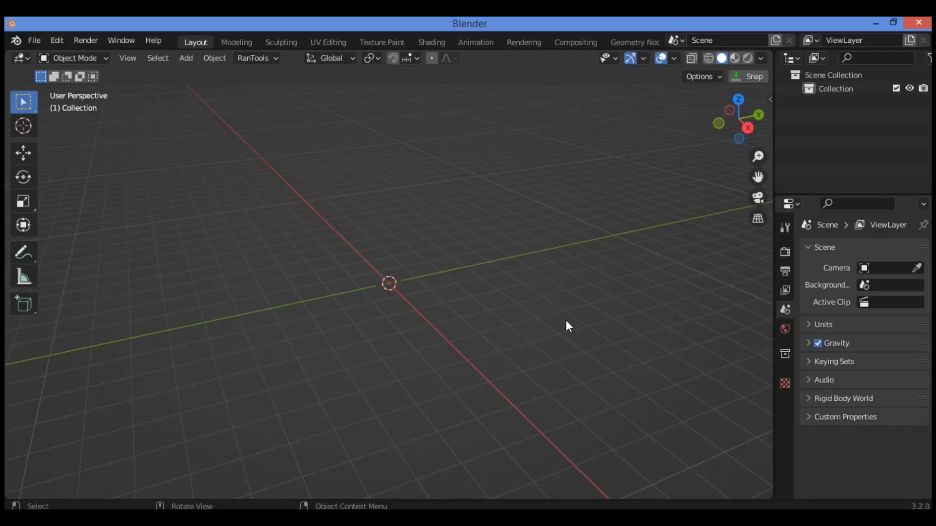
mouse_move(537, 288)
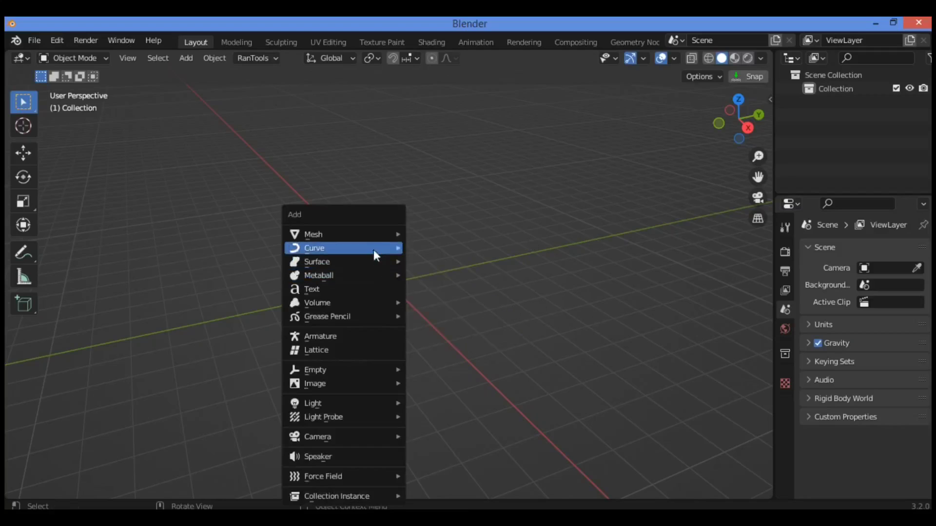
mouse_move(313, 234)
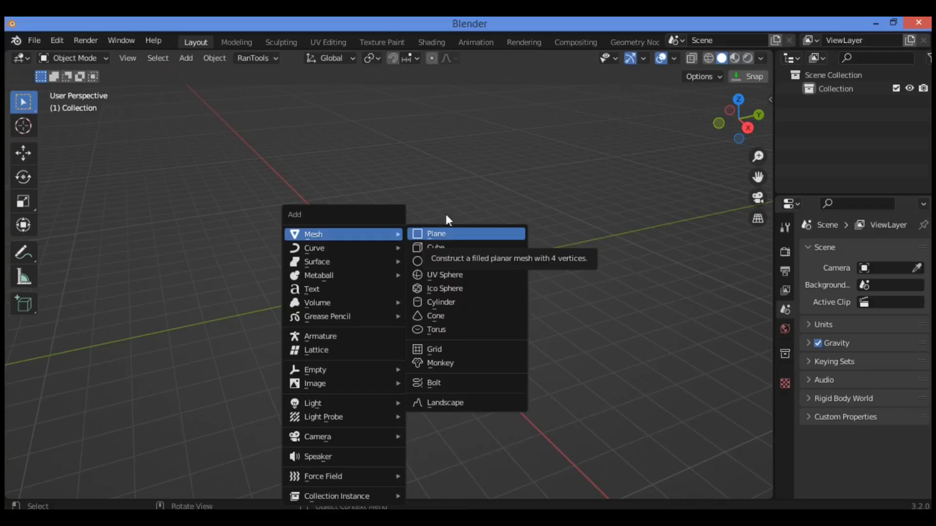
Add a cube mesh to the empty scene at the world origin
left_click(436, 247)
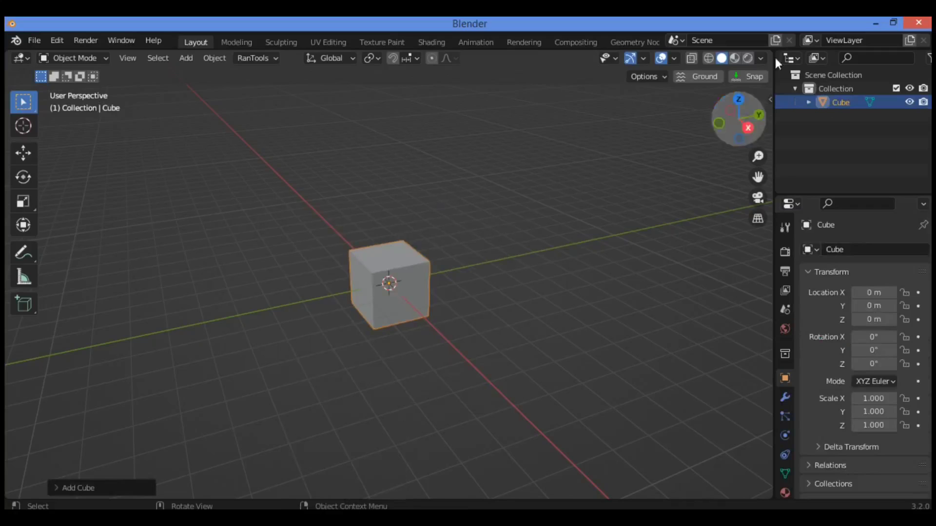
Switch to the Geometry Nodes workspace for the cube
left_click(633, 42)
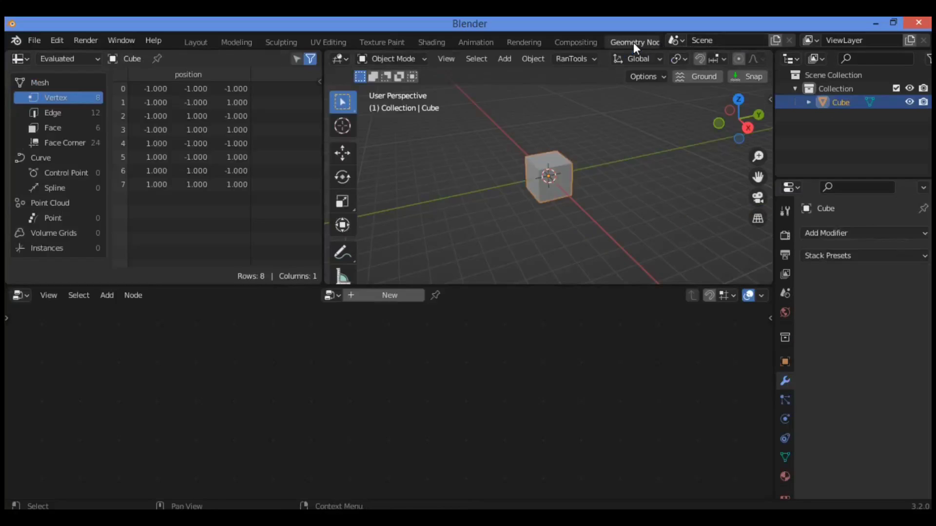
mouse_move(507, 211)
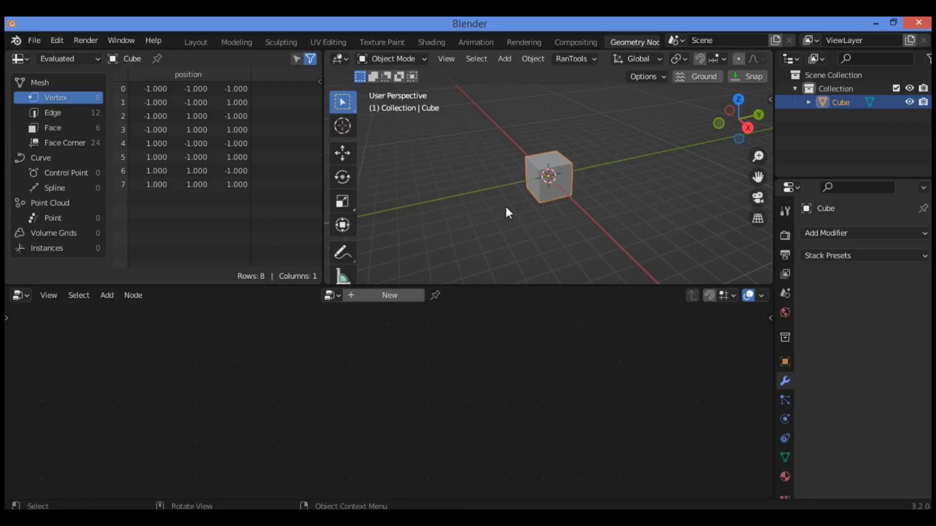
mouse_move(573, 191)
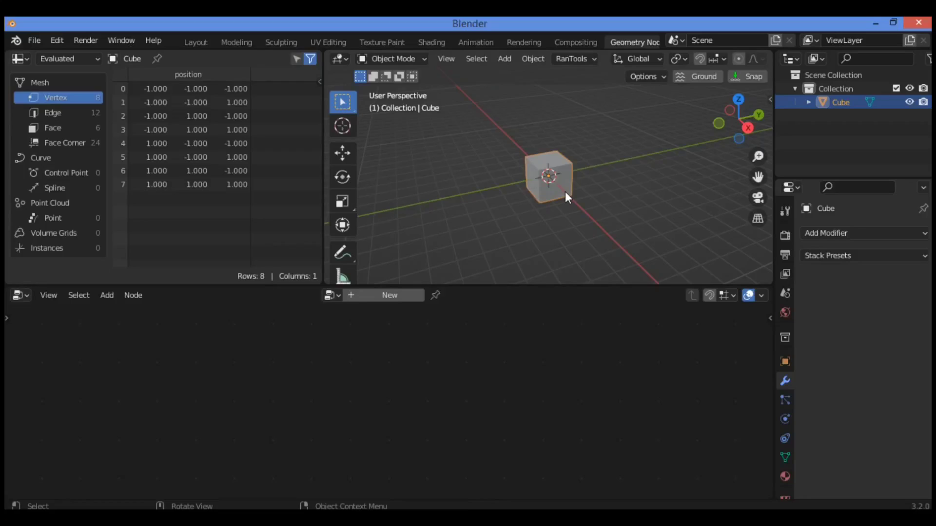
mouse_move(290, 364)
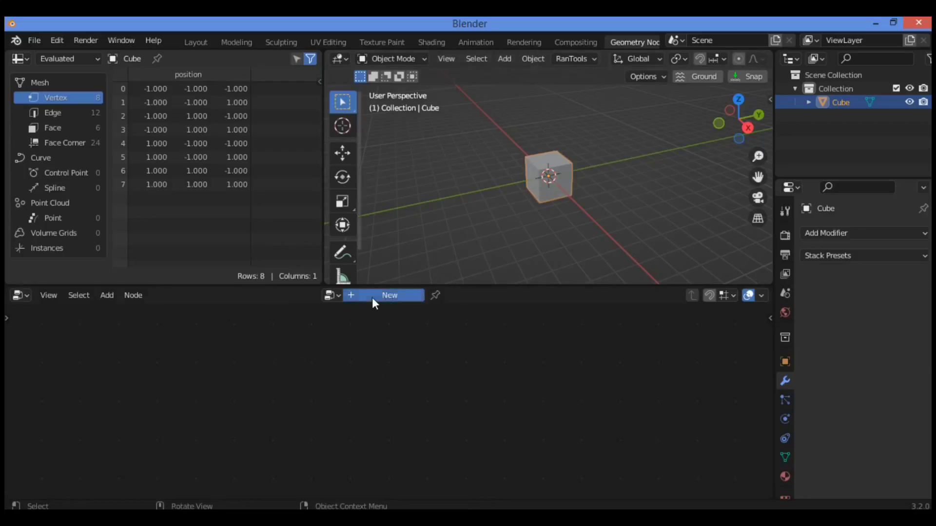
Create a new geometry node tree on the cube and move Group Input to the left
left_click(389, 295)
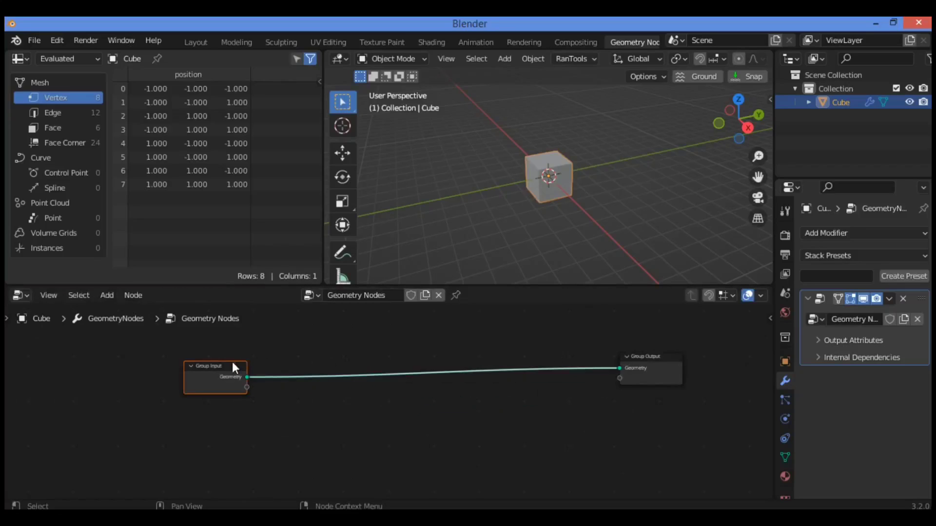
left_click_drag(215, 366, 236, 394)
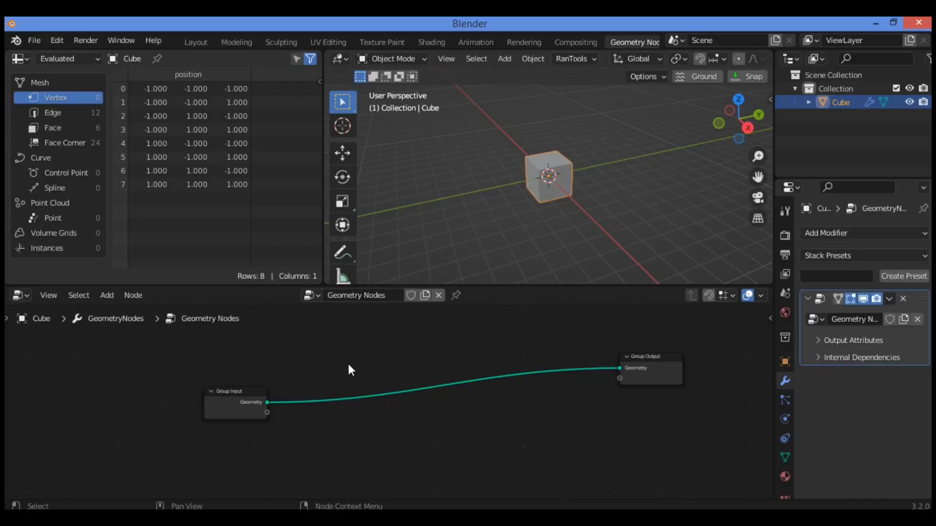
mouse_move(349, 367)
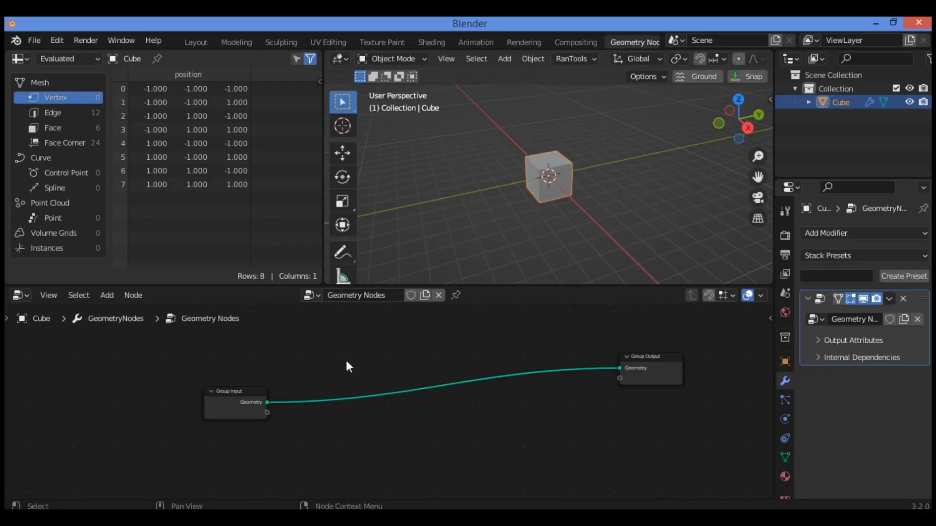
mouse_move(307, 361)
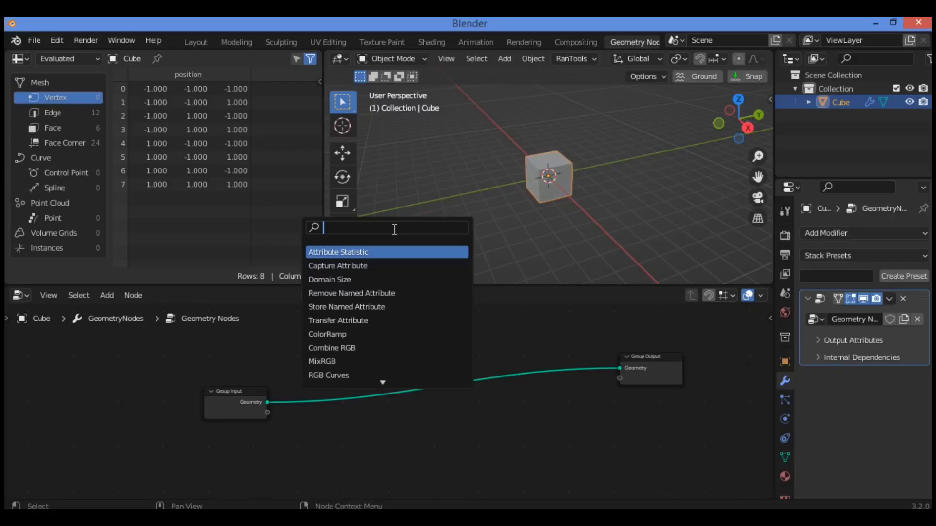
Add a Curve Spiral node and insert it into the link feeding Group Output
type("spri")
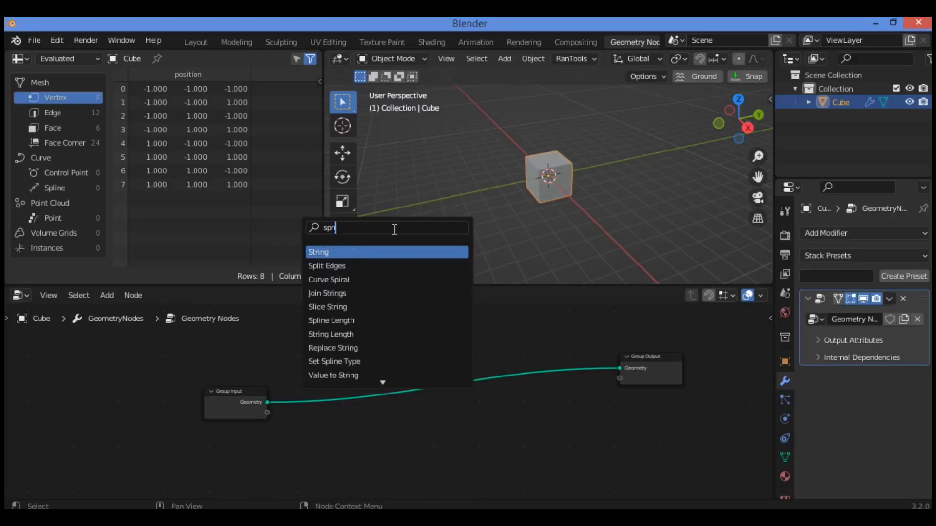
mouse_move(377, 203)
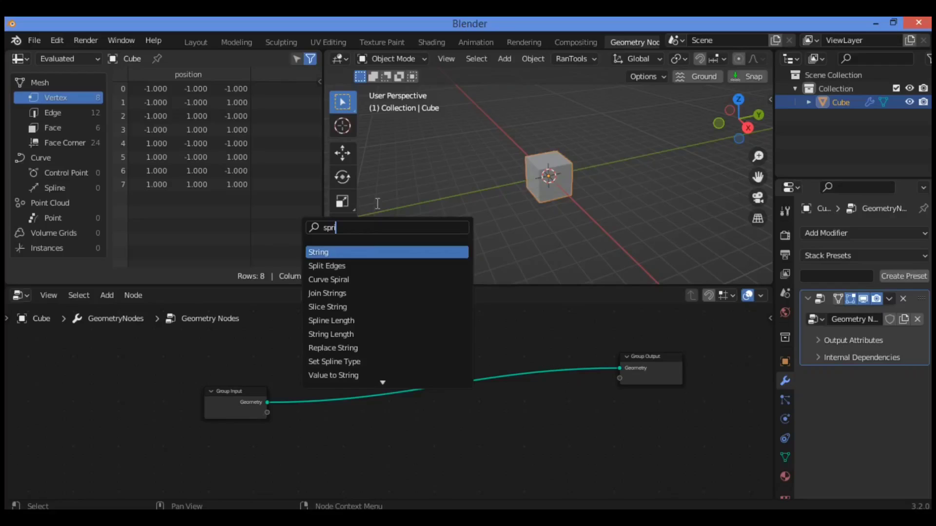
mouse_move(366, 334)
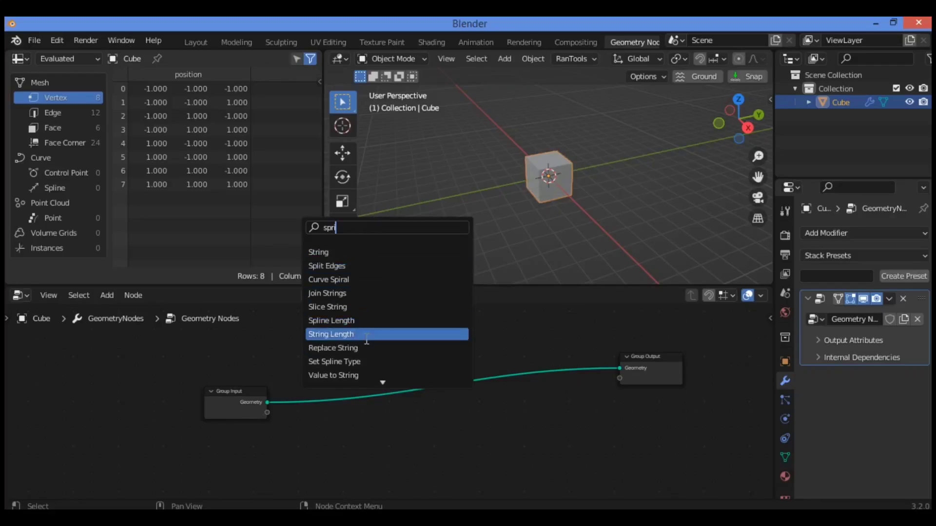
key("Backspace")
type("ira")
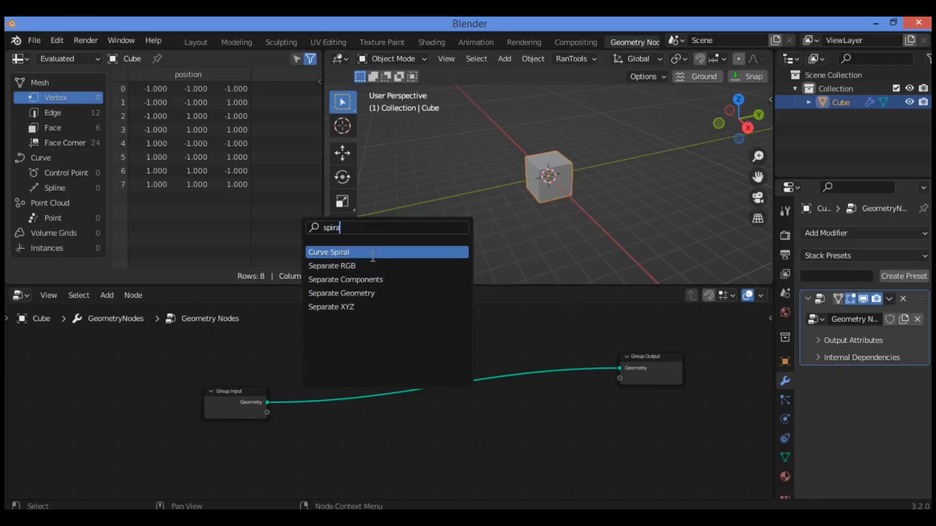
left_click(328, 252)
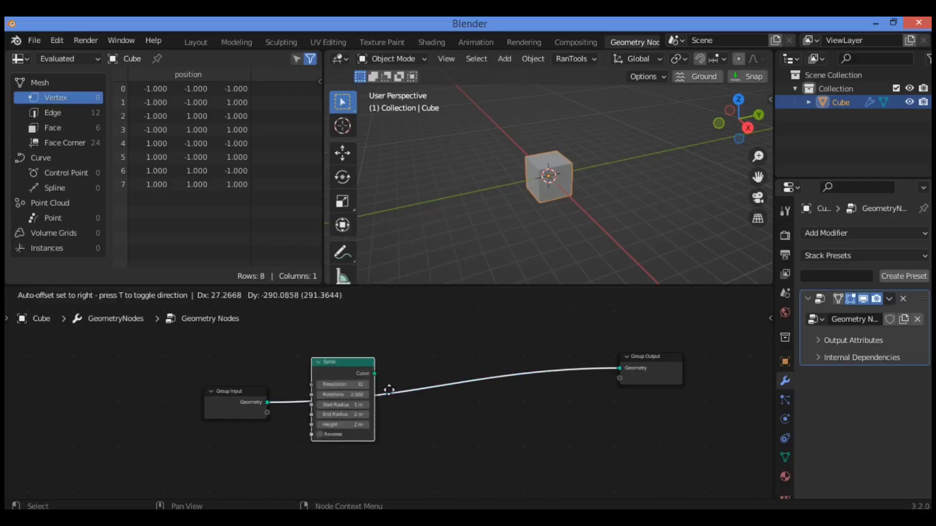
left_click_drag(343, 363, 368, 354)
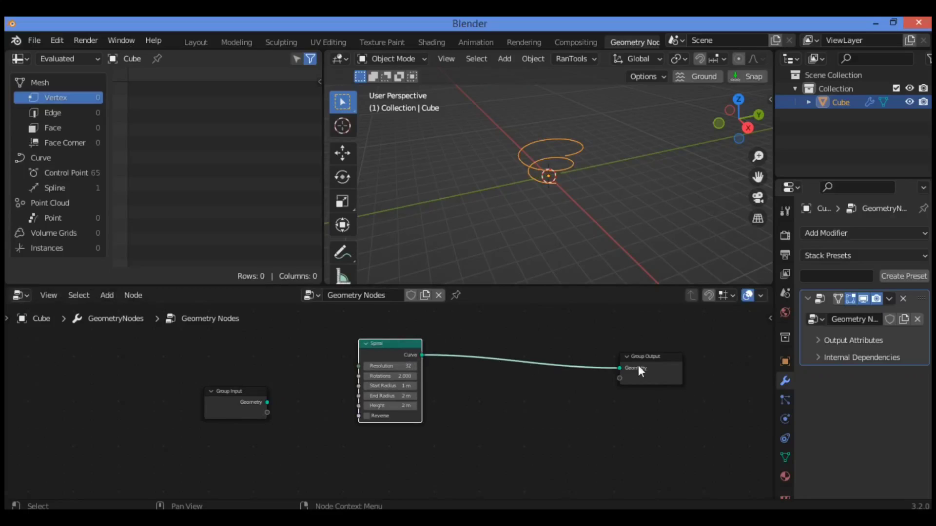
Move Group Output nearer the Spiral node and zoom into the node editor
left_click_drag(648, 371, 627, 358)
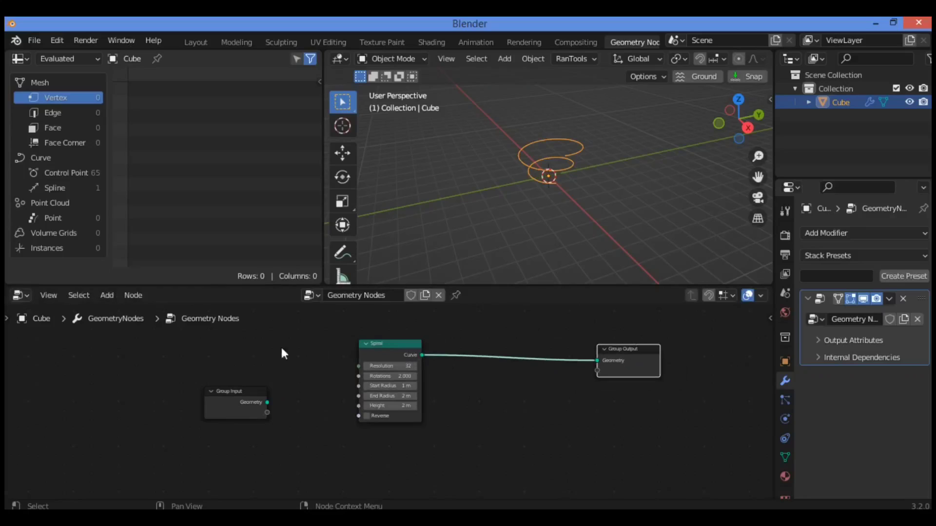
left_click_drag(388, 343, 377, 333)
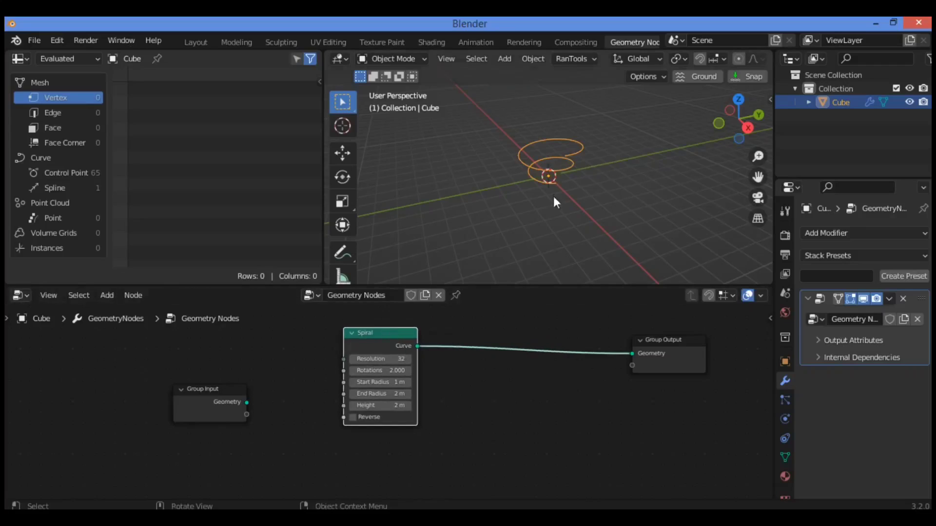
mouse_move(561, 157)
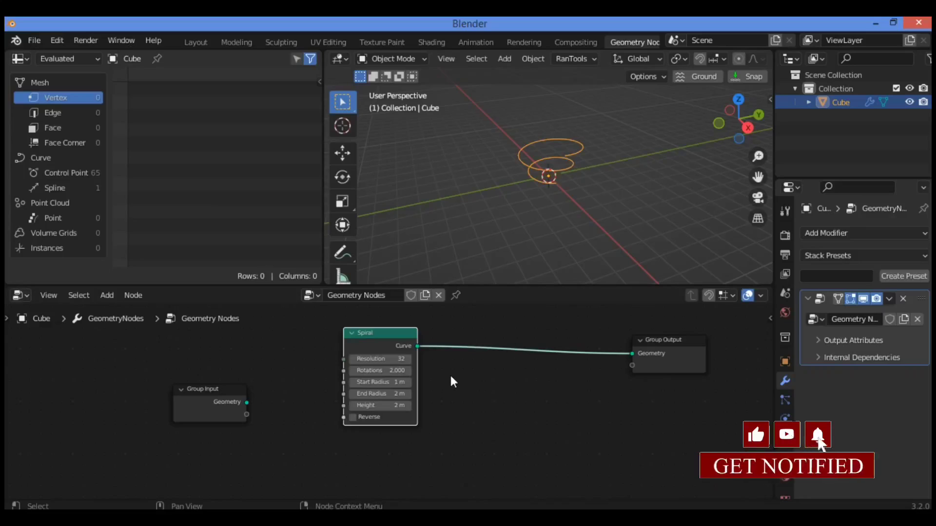
Add an Instance on Points node between Spiral and Group Output, then move Spiral closer
left_click(106, 294)
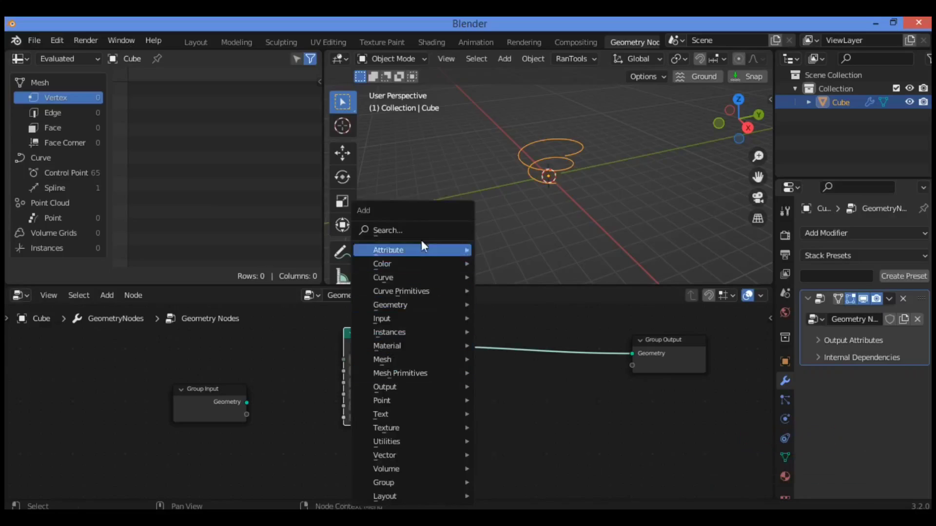
type("insta")
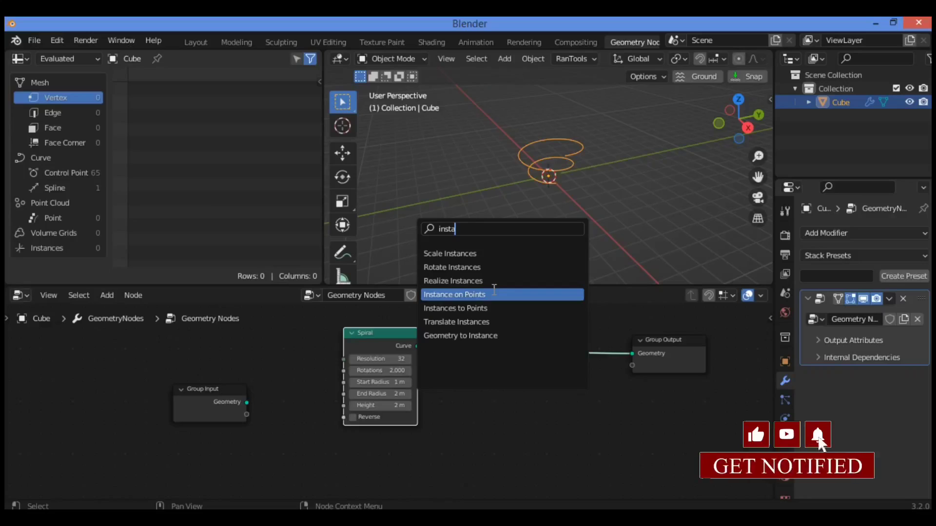
left_click(454, 295)
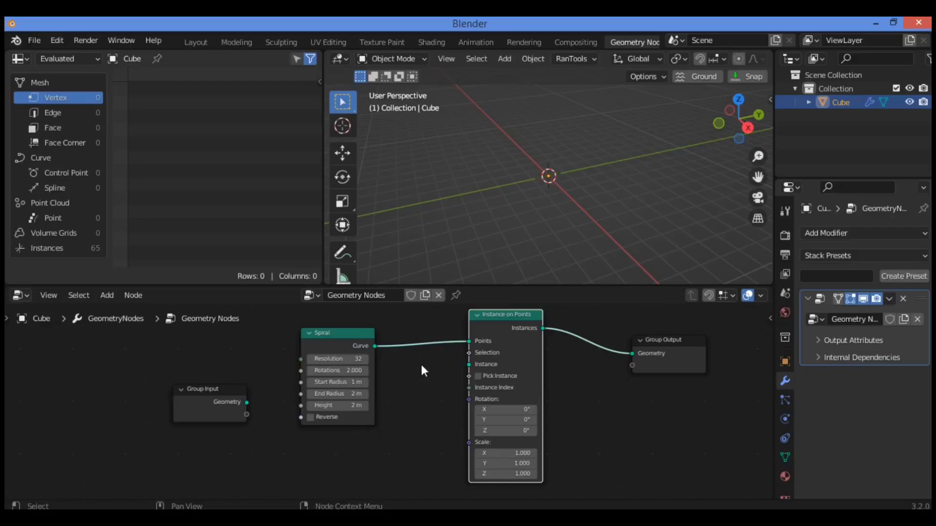
mouse_move(405, 368)
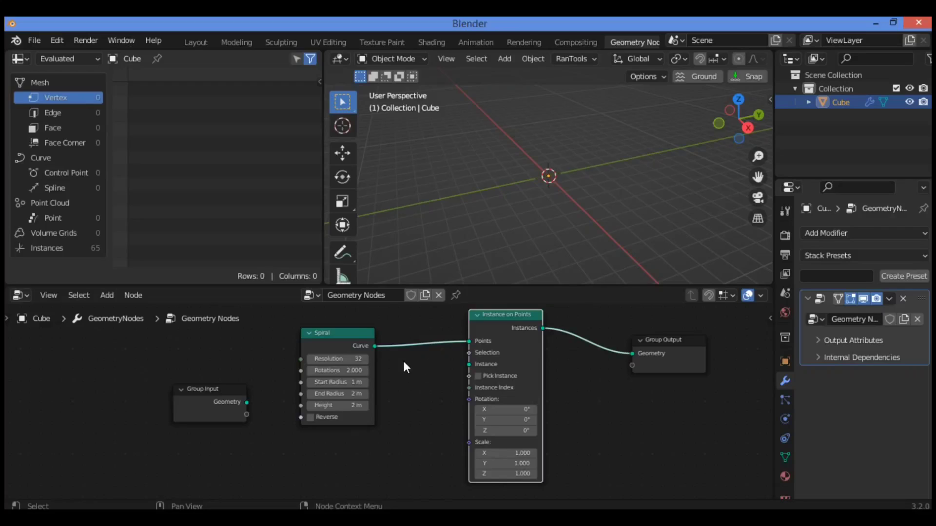
mouse_move(406, 366)
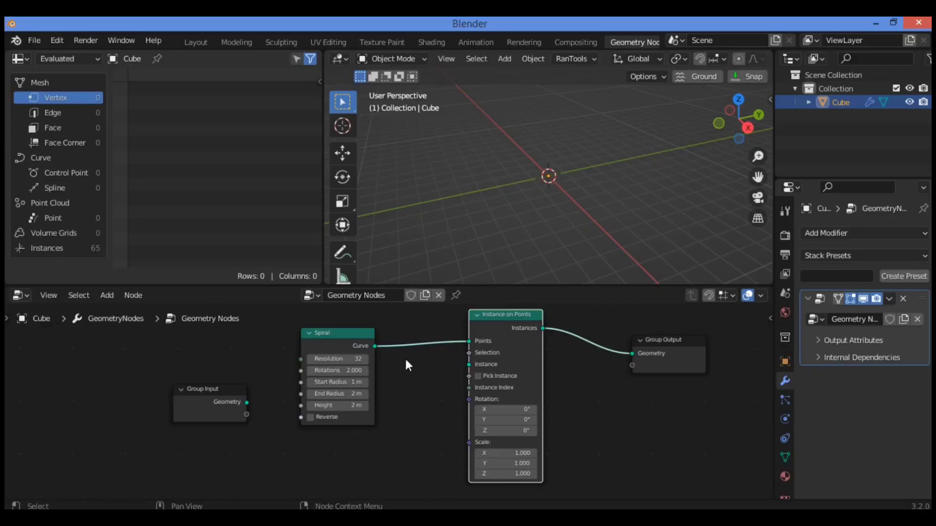
mouse_move(481, 343)
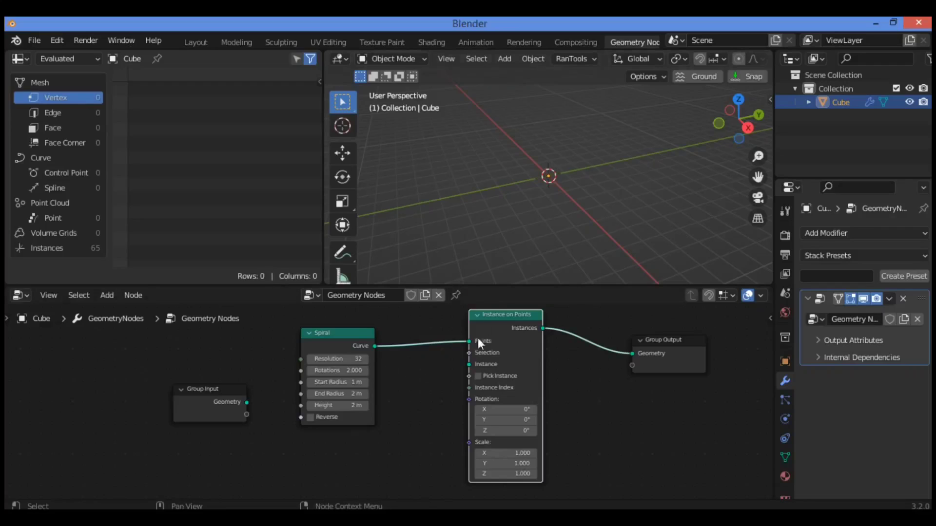
left_click_drag(323, 333, 339, 320)
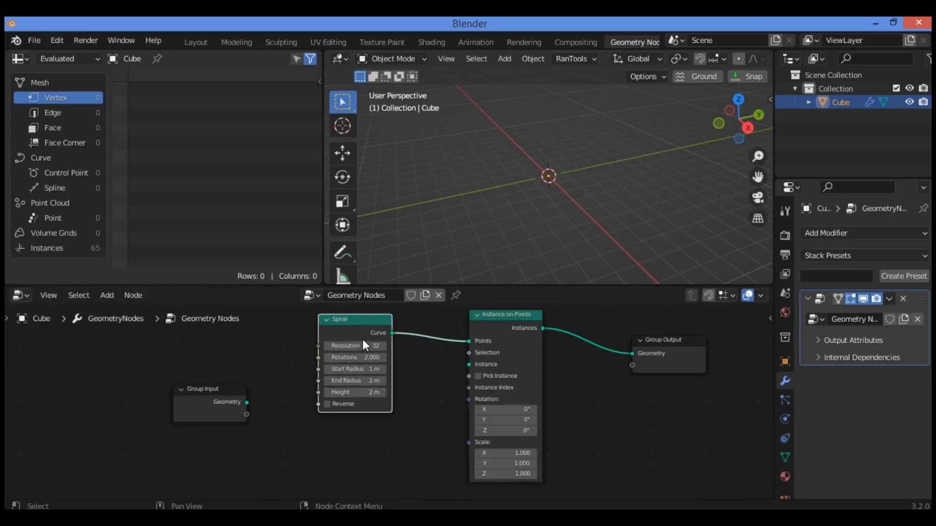
mouse_move(301, 368)
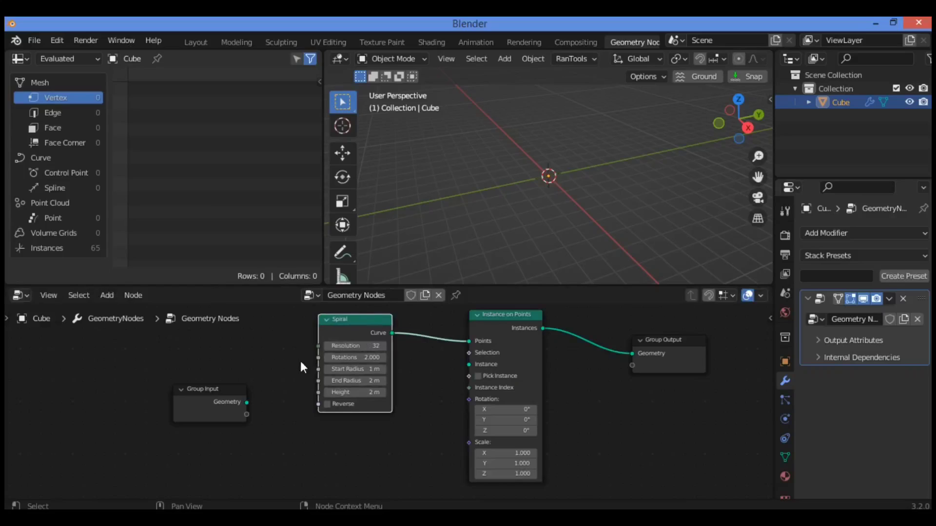
Add an Object Info node below the Spiral node, left unconnected
left_click_drag(210, 401, 198, 381)
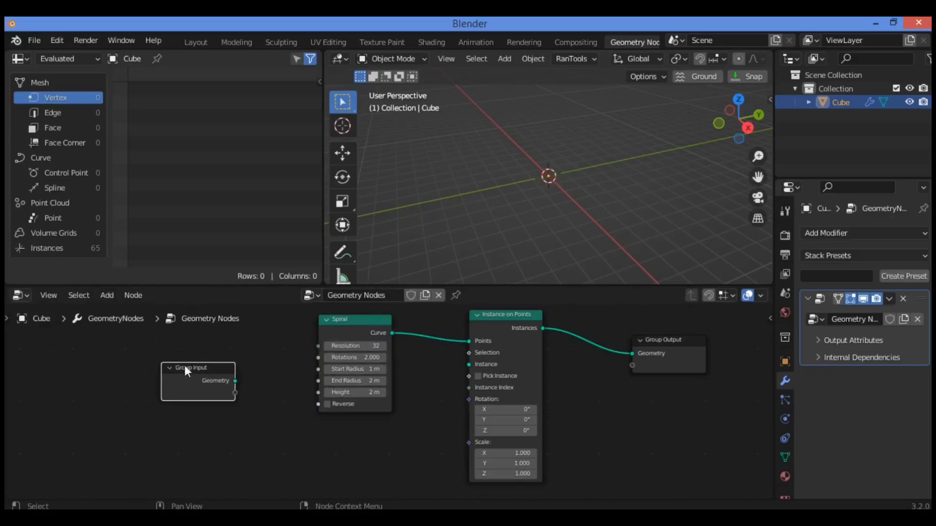
mouse_move(216, 381)
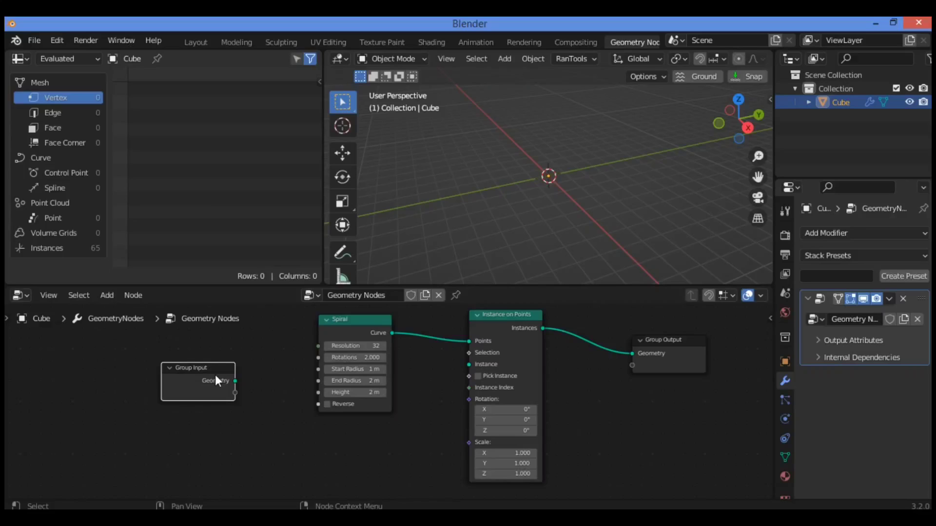
mouse_move(213, 378)
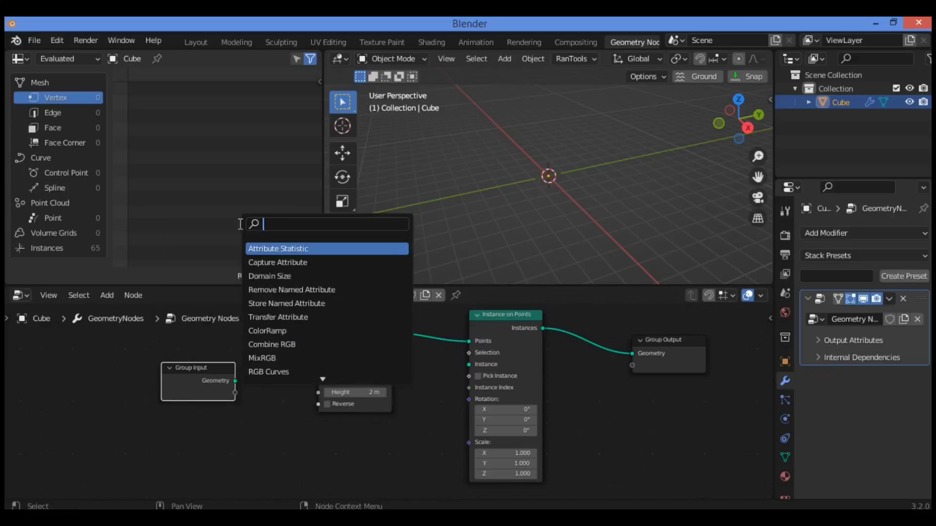
type("obje")
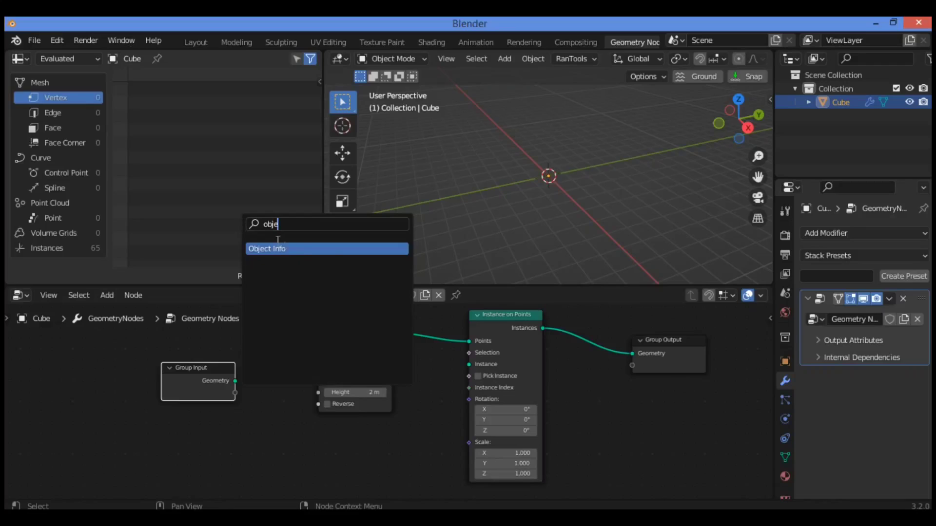
left_click(267, 248)
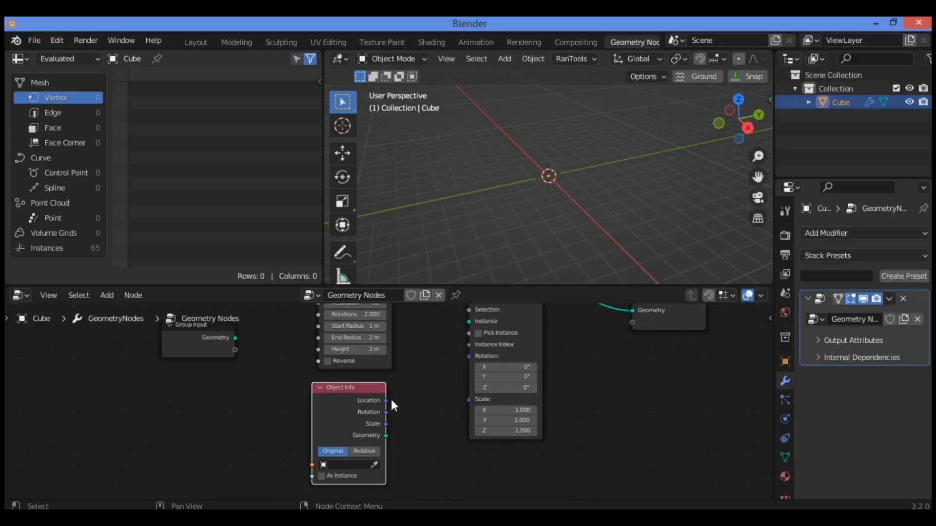
mouse_move(387, 436)
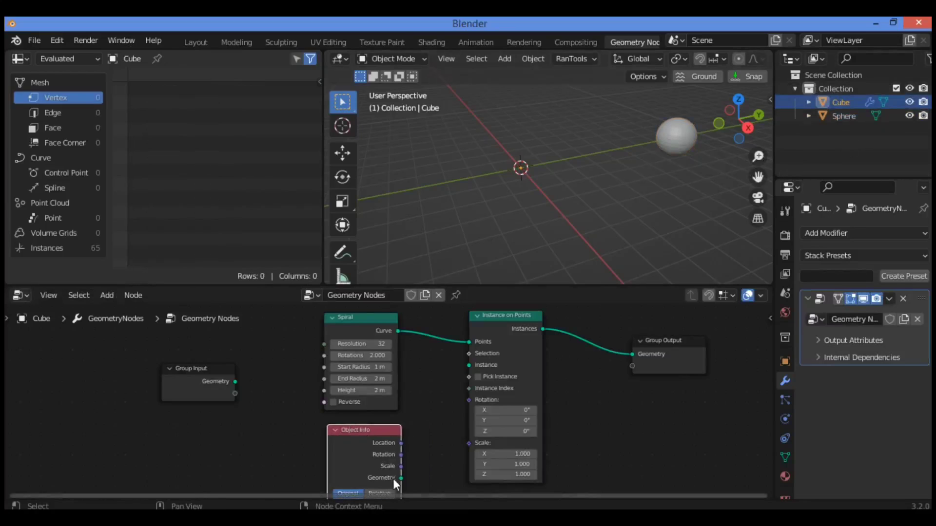
Feed Object Info's geometry into the Instance socket and choose Sphere as the object
left_click_drag(400, 478, 469, 364)
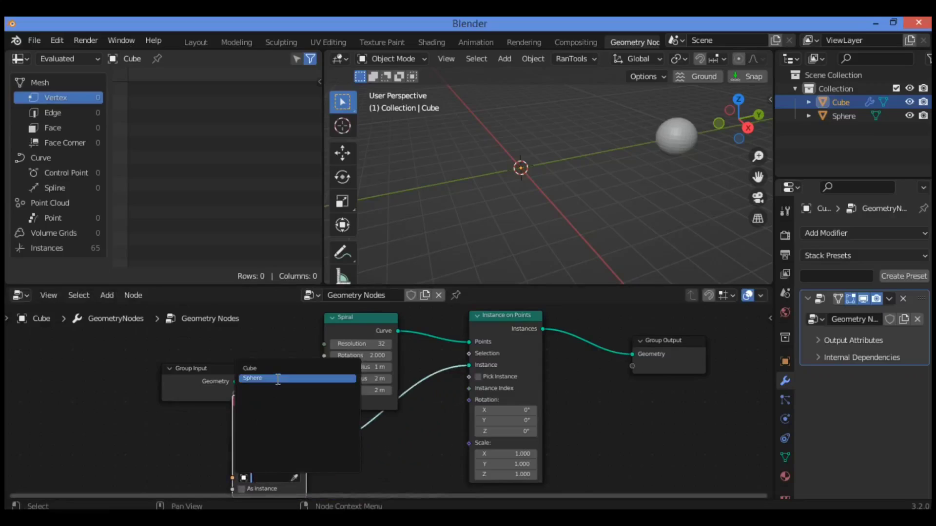
left_click(251, 378)
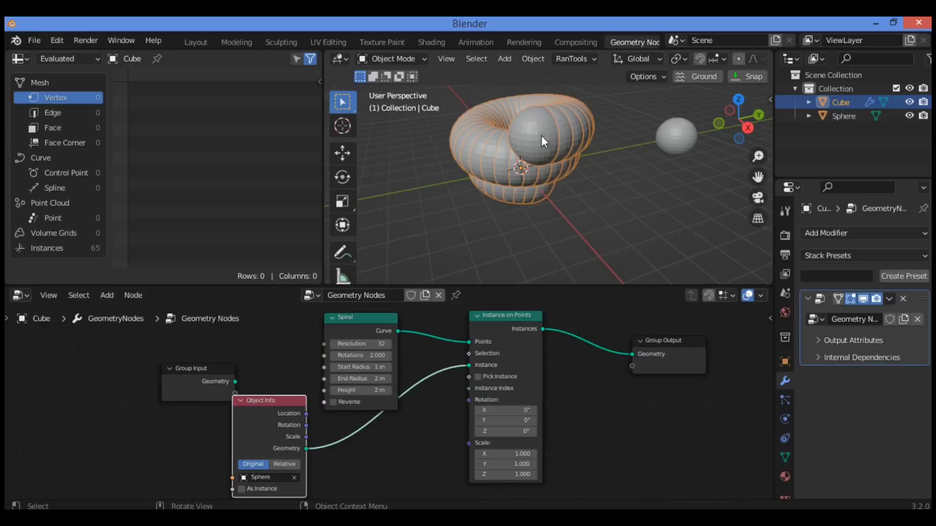
mouse_move(653, 132)
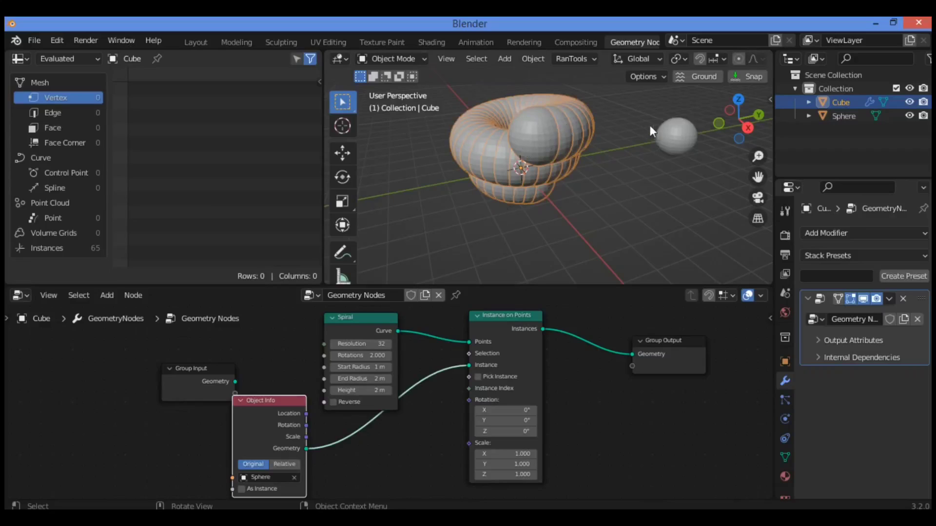
mouse_move(706, 150)
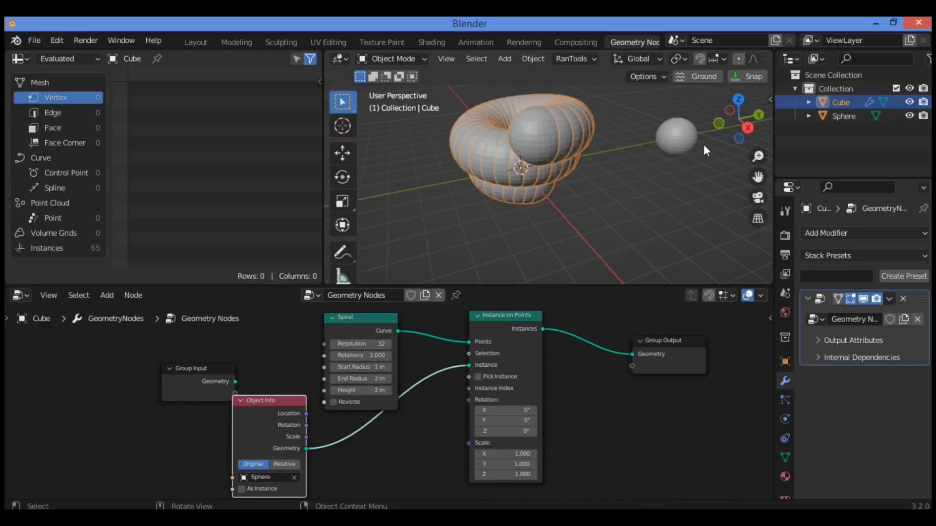
mouse_move(698, 143)
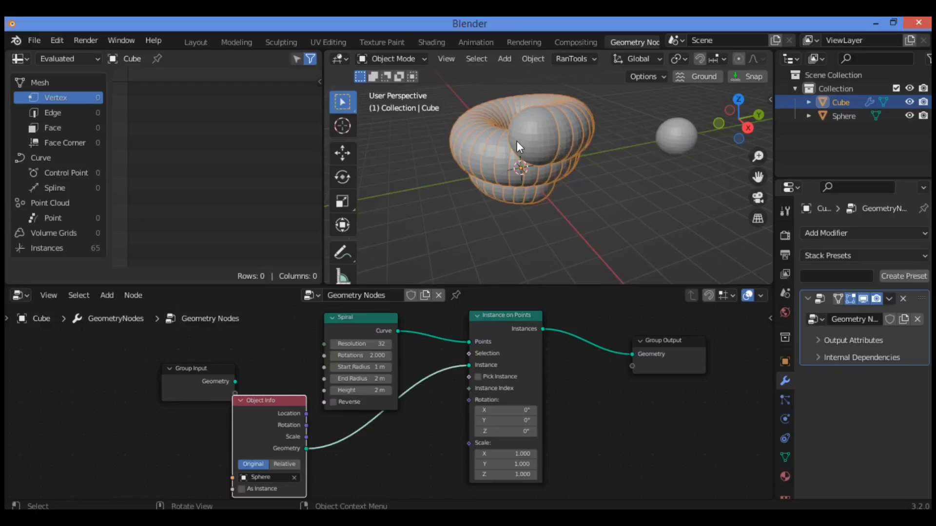
mouse_move(466, 133)
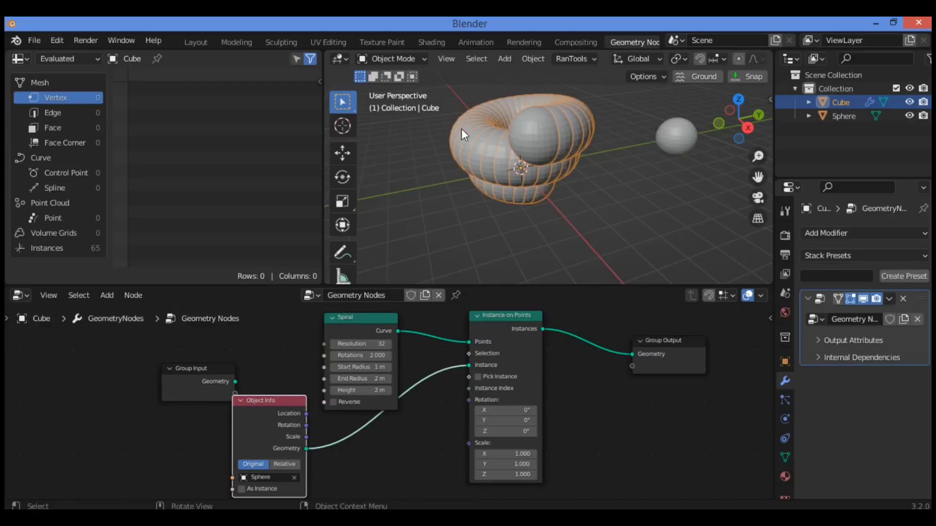
mouse_move(535, 123)
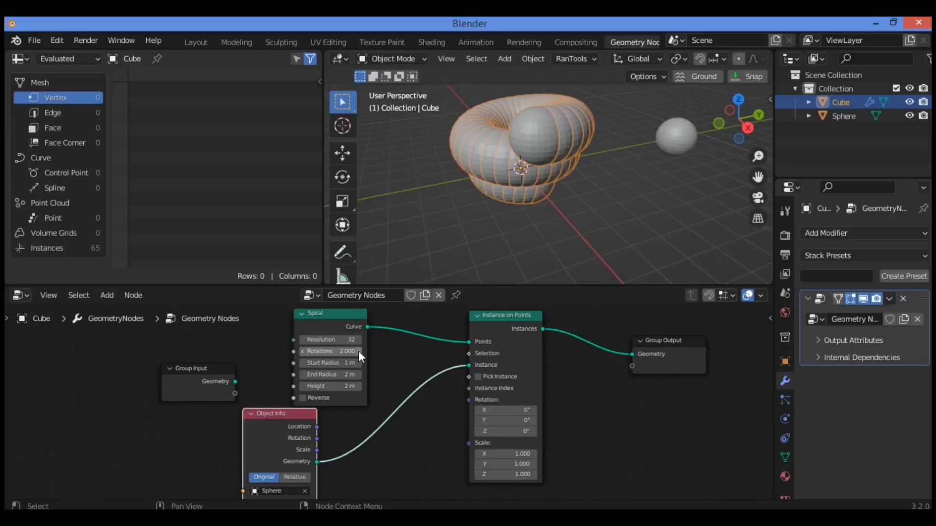
Set the spiral to 2.3 rotations, 0.9 m start radius, 2.4 m end radius and 7.2 m height
left_click_drag(331, 351, 383, 355)
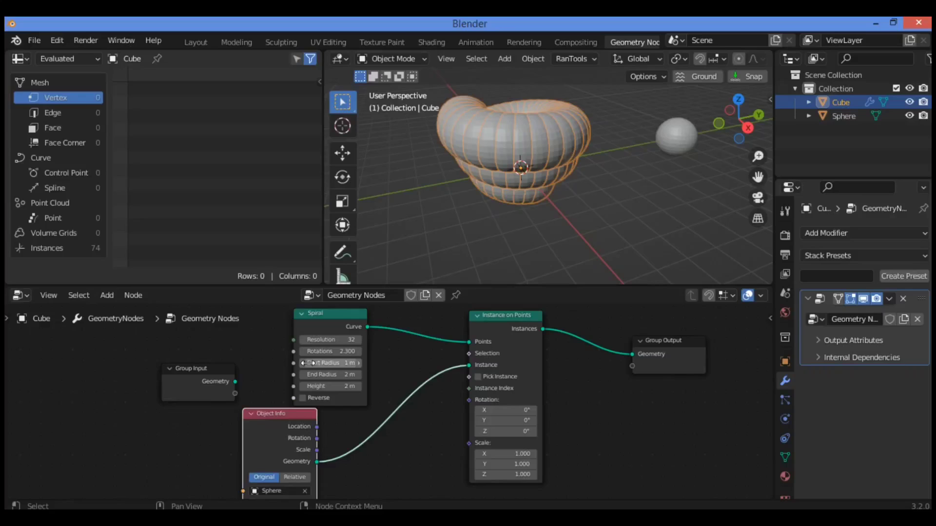
left_click_drag(329, 363, 304, 363)
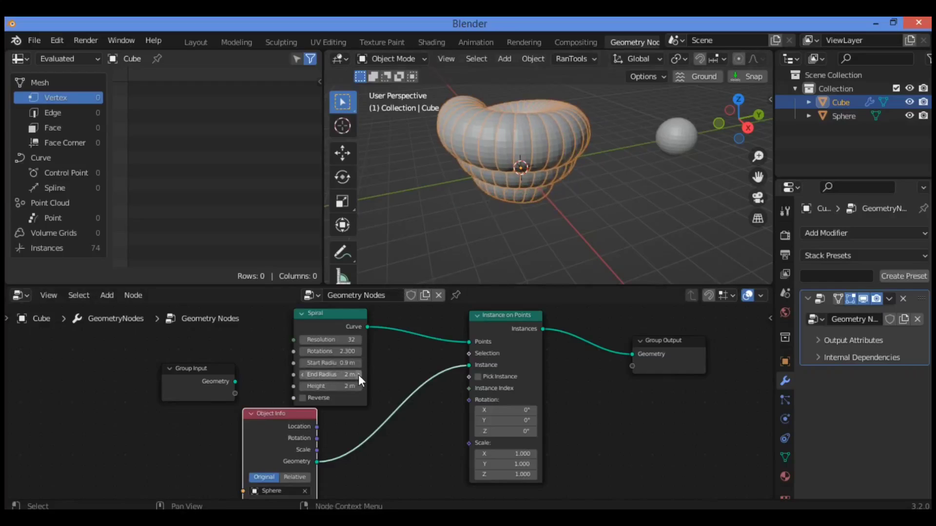
left_click_drag(331, 374, 358, 375)
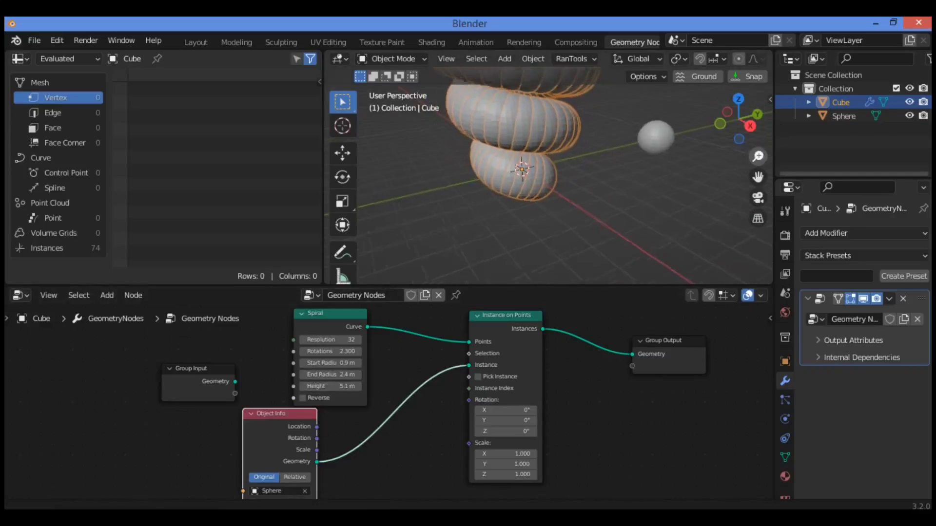
left_click_drag(330, 386, 346, 386)
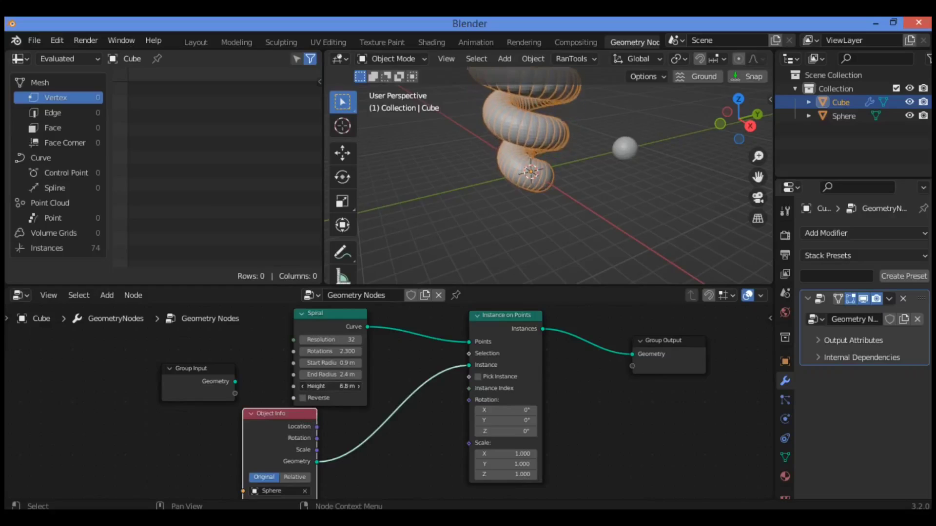
left_click_drag(330, 386, 334, 386)
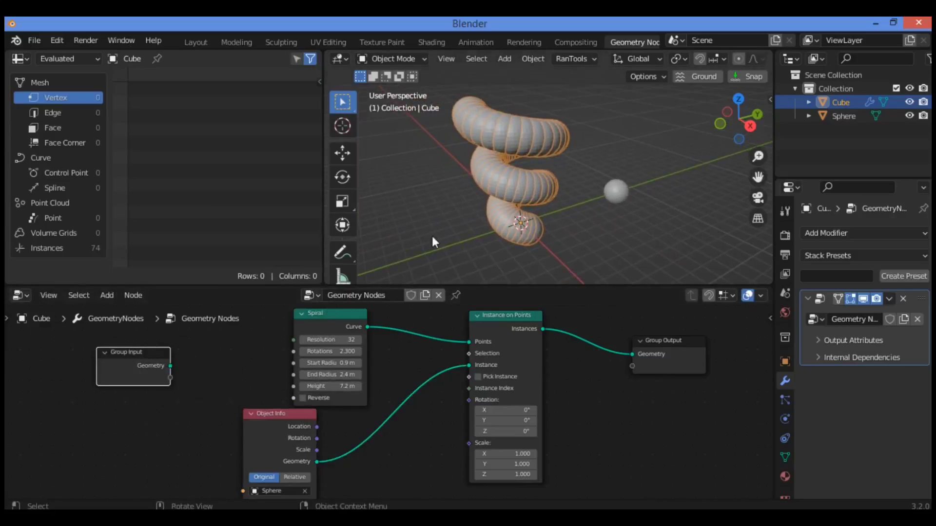
Reposition the Object Info node in the node tree
left_click_drag(279, 414, 244, 414)
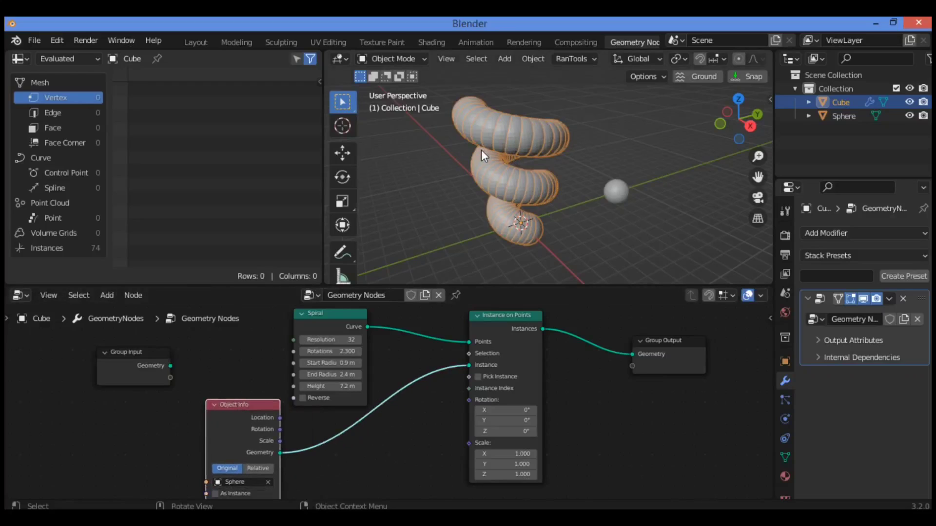
mouse_move(552, 153)
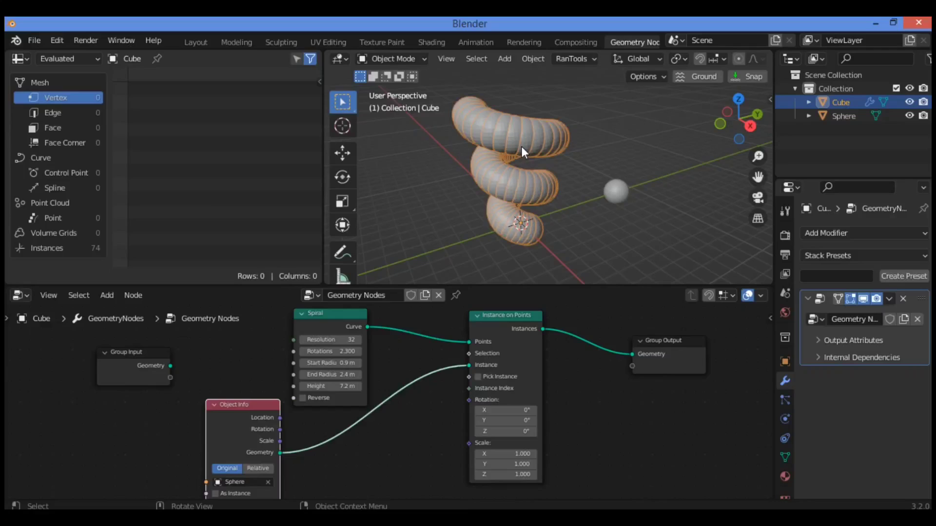
left_click_drag(242, 404, 309, 432)
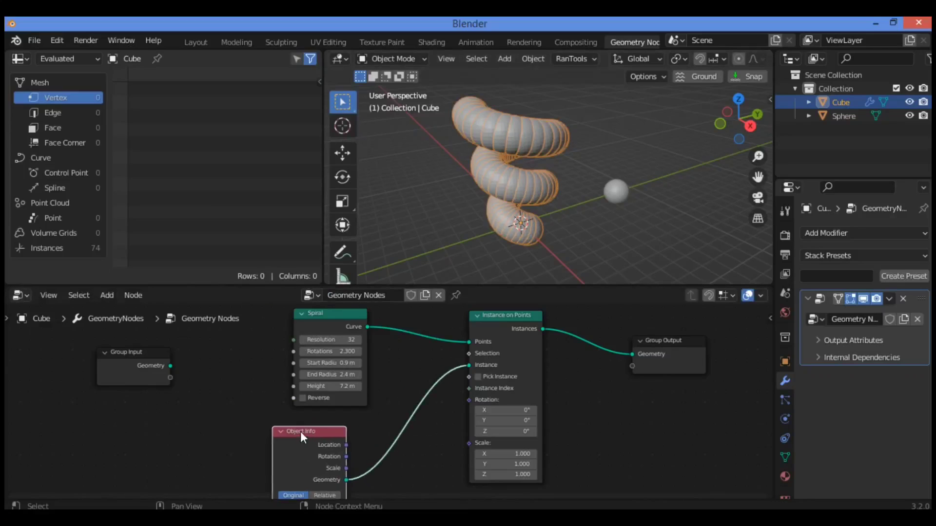
mouse_move(294, 435)
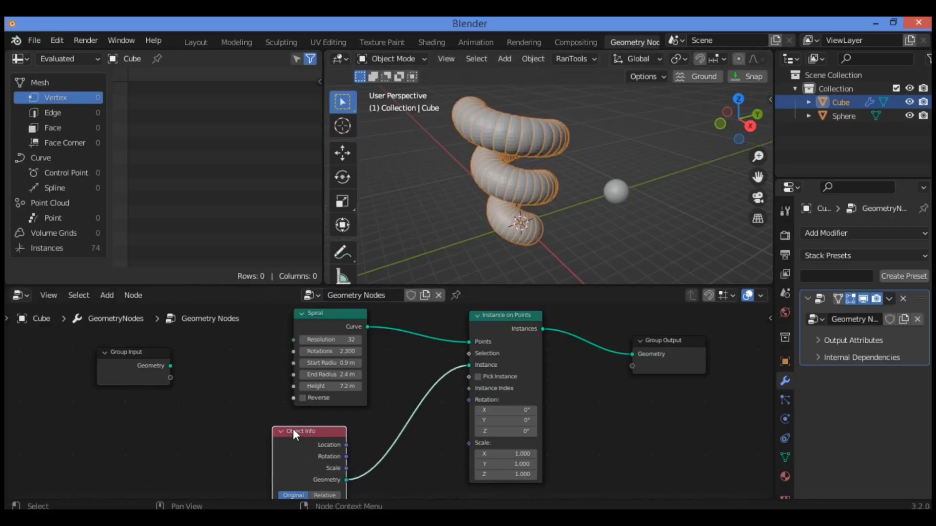
left_click_drag(298, 431, 314, 422)
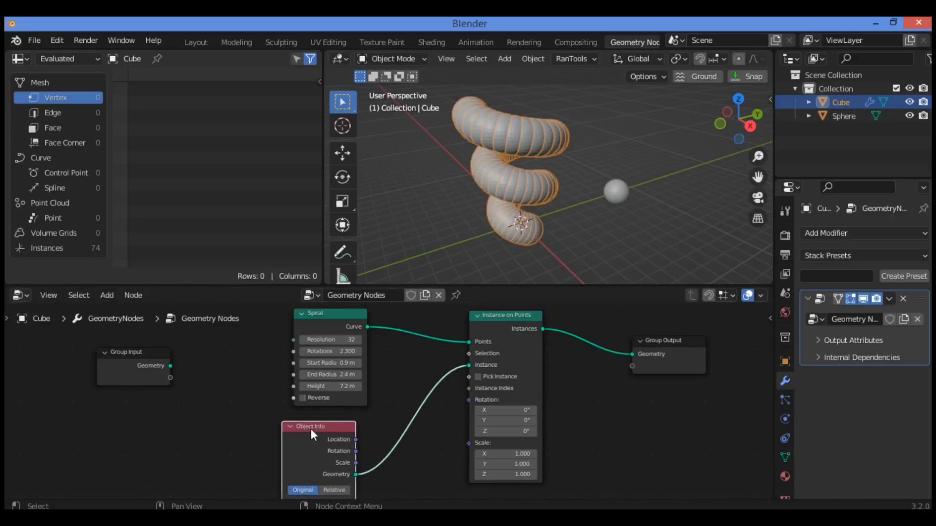
mouse_move(543, 134)
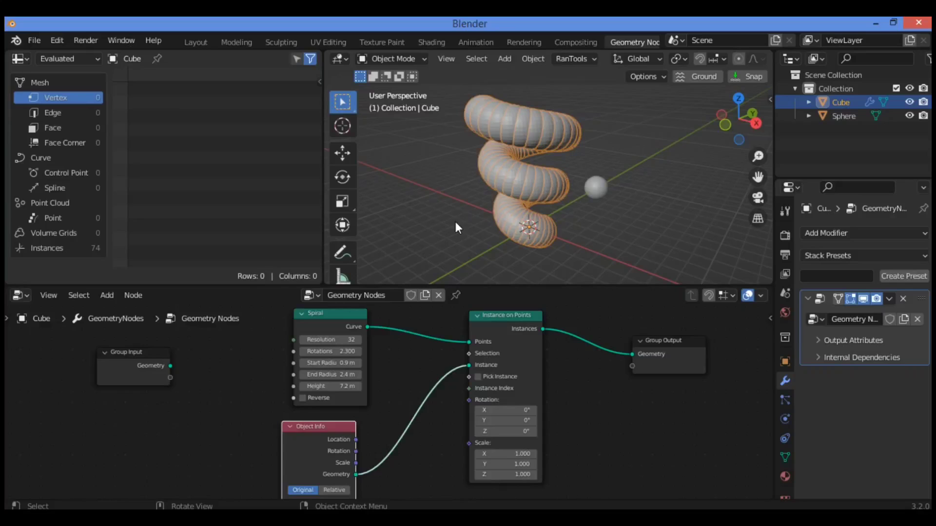
mouse_move(469, 219)
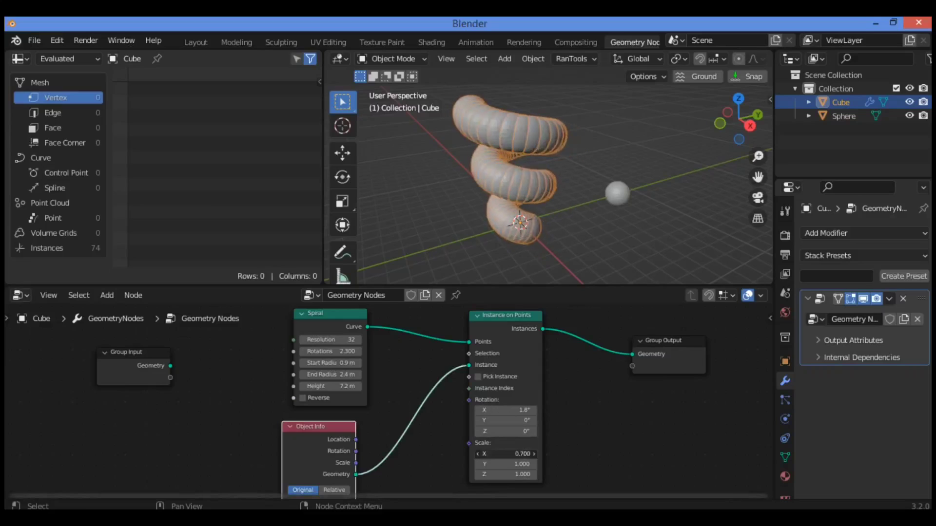
Adjust the instance scale values, leaving the 1.8° X rotation, and nudge the Spiral node
left_click(505, 454)
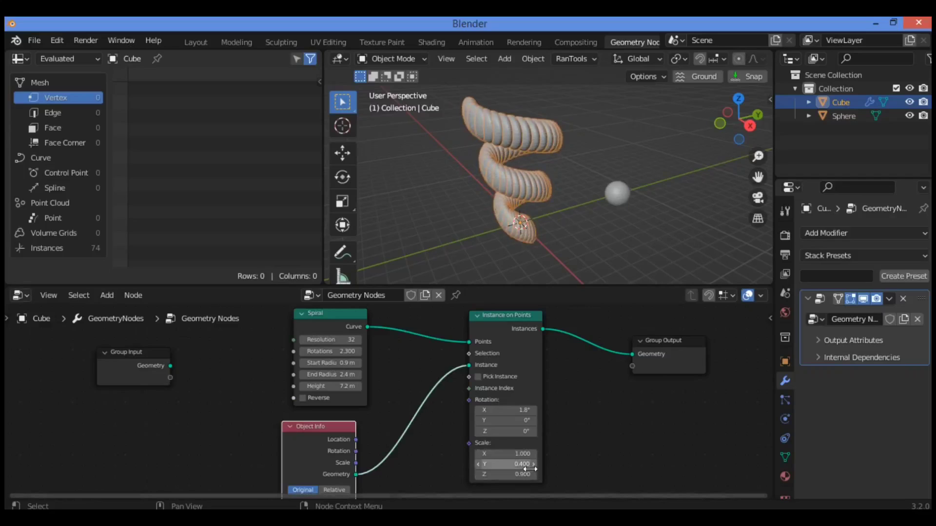
left_click_drag(506, 464, 532, 464)
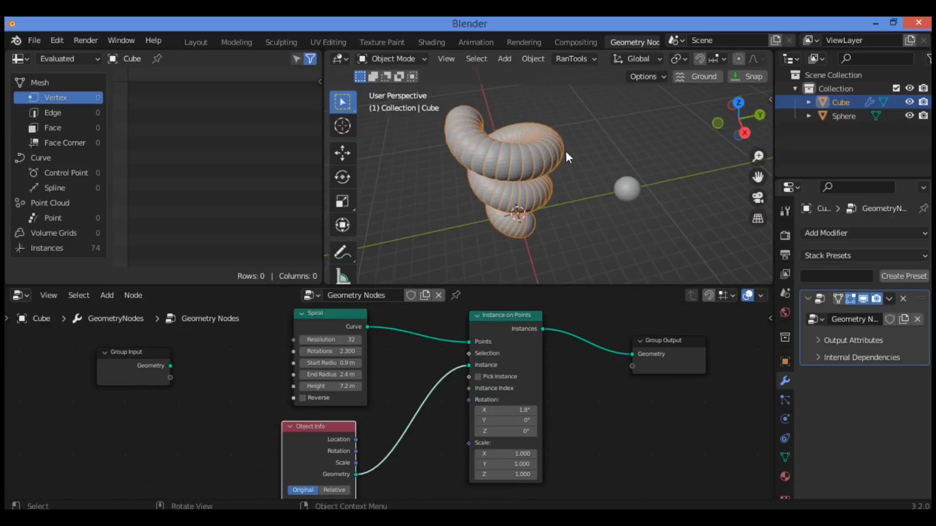
mouse_move(583, 198)
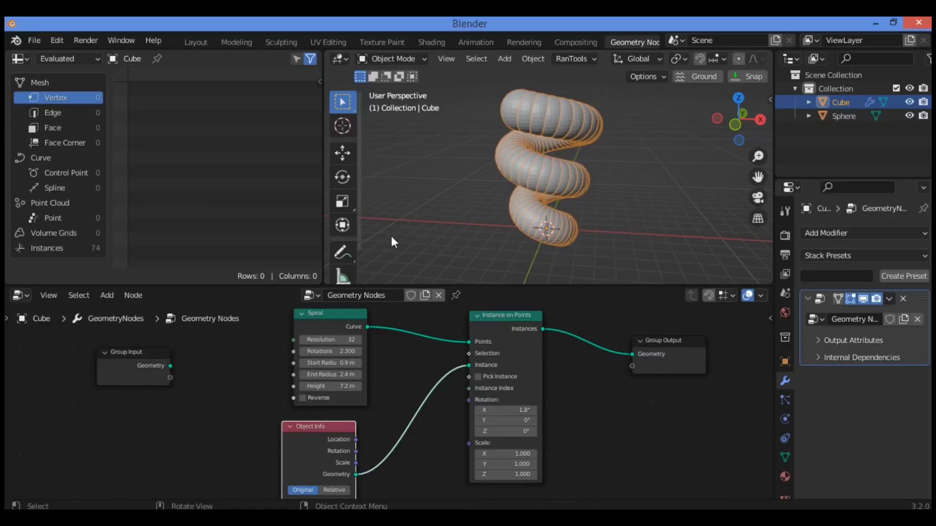
left_click_drag(330, 313, 328, 312)
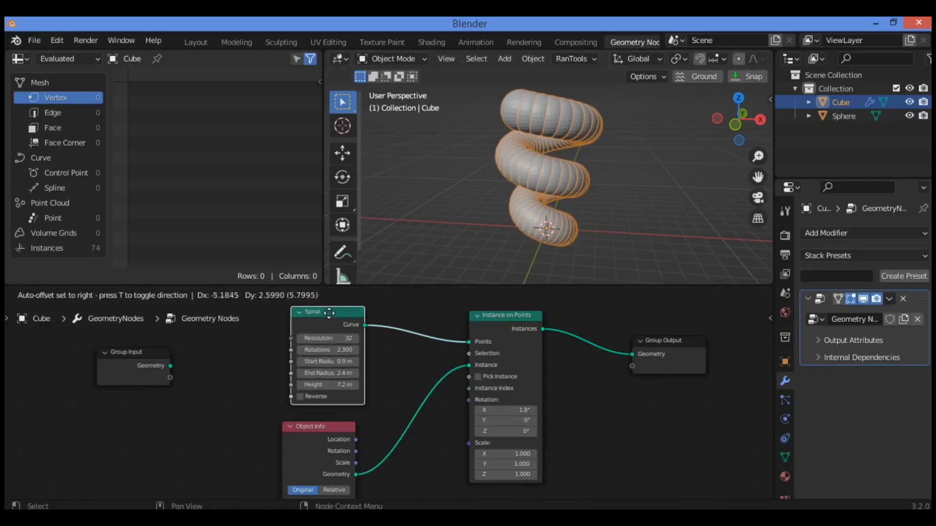